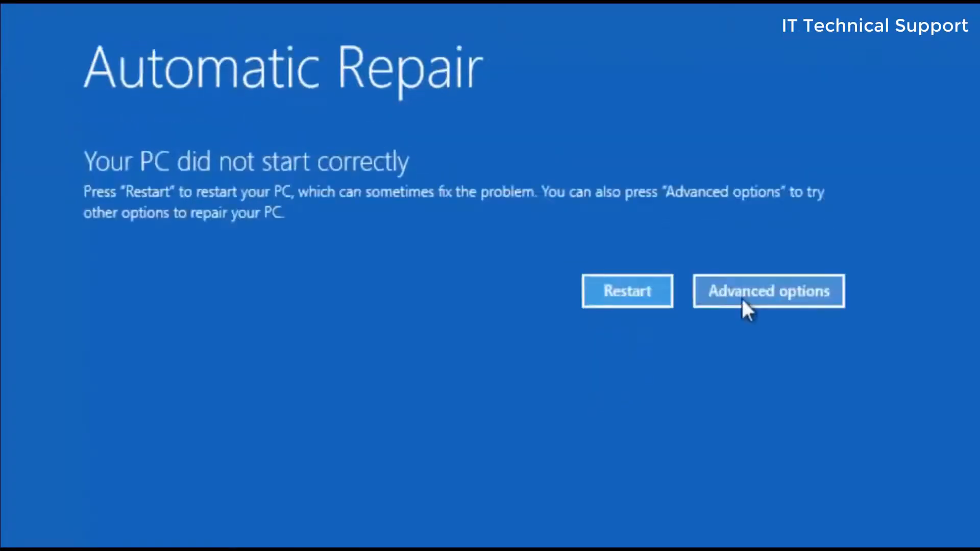
Go from the Automatic Repair notice to the advanced repair options
{"action": "left_click", "coordinate": [768, 292]}
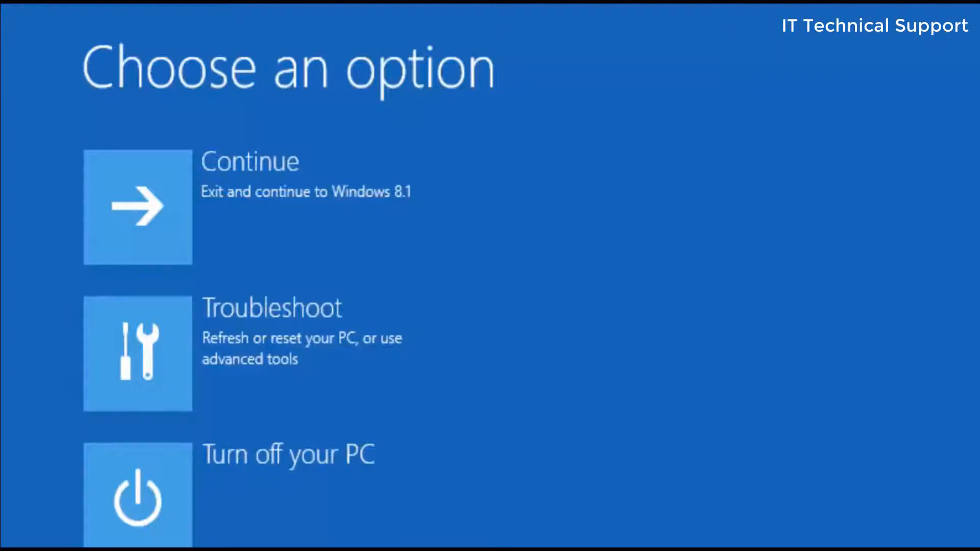
{"action": "mouse_move", "coordinate": [270, 397]}
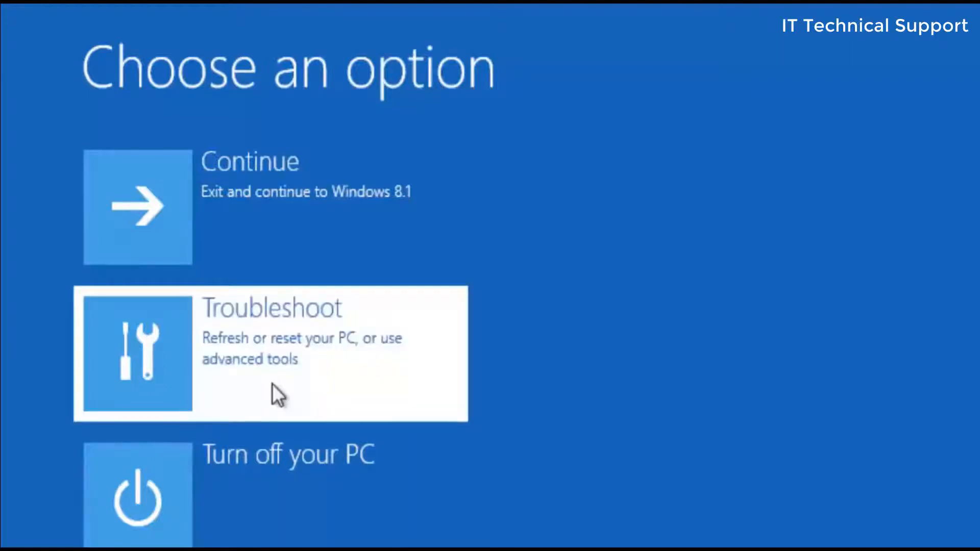
Enter the Troubleshoot menu with Refresh, Reset and Advanced options
{"action": "left_click", "coordinate": [271, 347]}
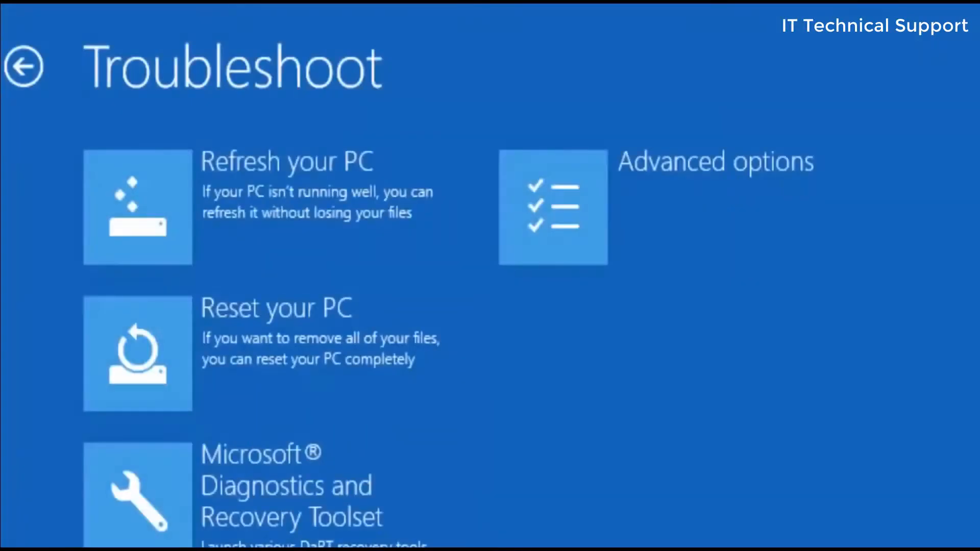
{"action": "mouse_move", "coordinate": [229, 240]}
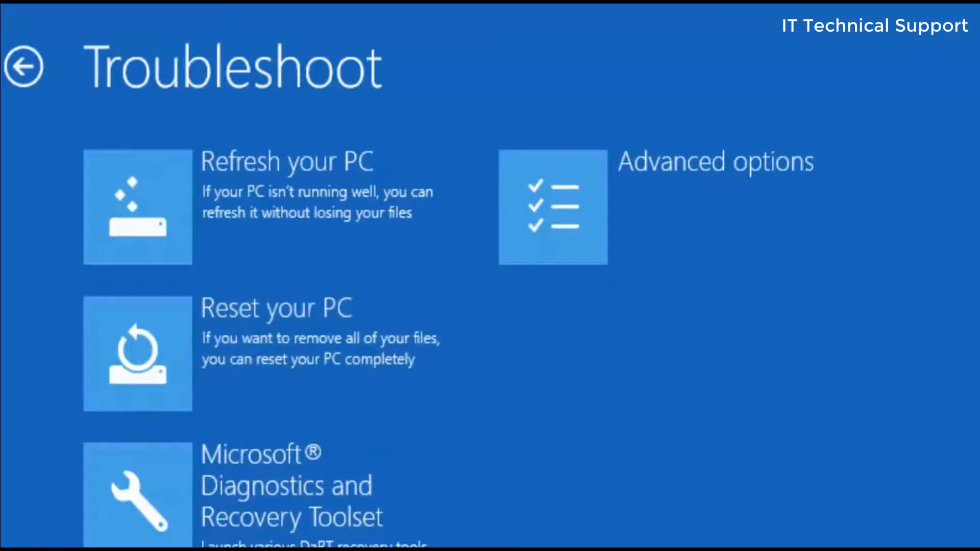
Enter Advanced options and look at the Startup Settings page
{"action": "left_click", "coordinate": [552, 206]}
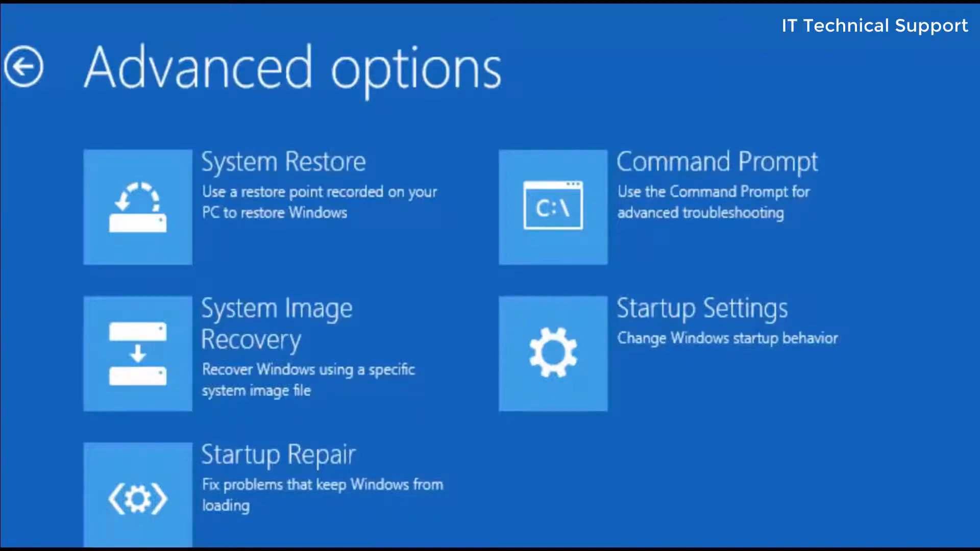
{"action": "mouse_move", "coordinate": [259, 110]}
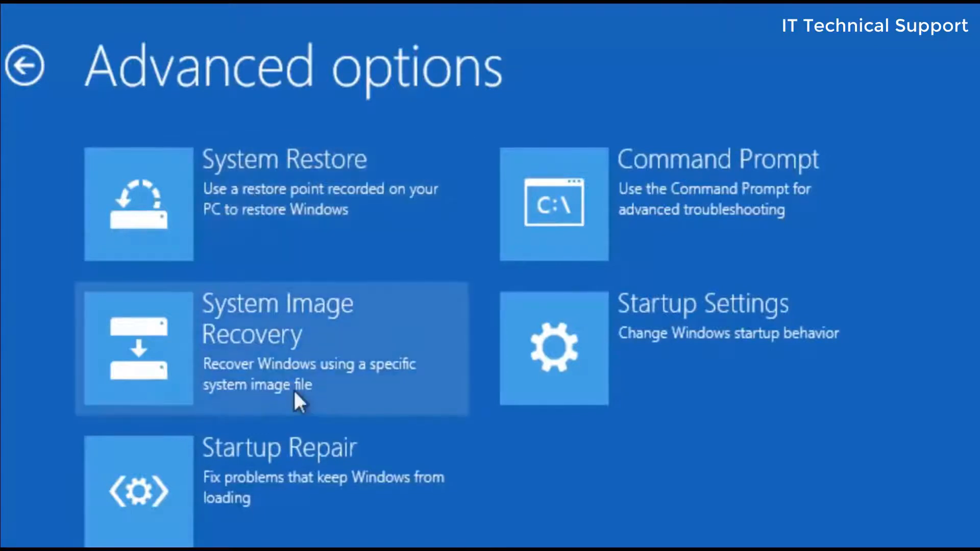
{"action": "mouse_move", "coordinate": [250, 365]}
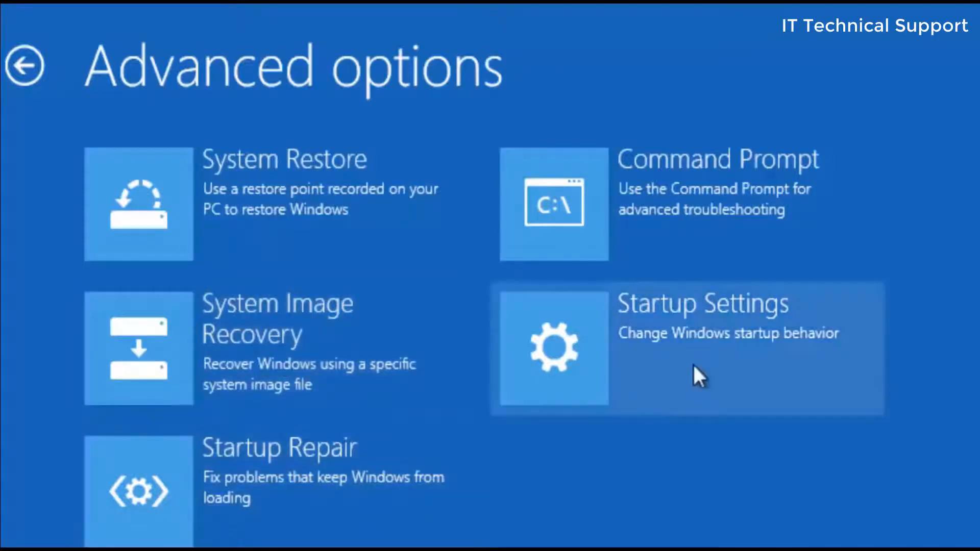
{"action": "left_click", "coordinate": [702, 343]}
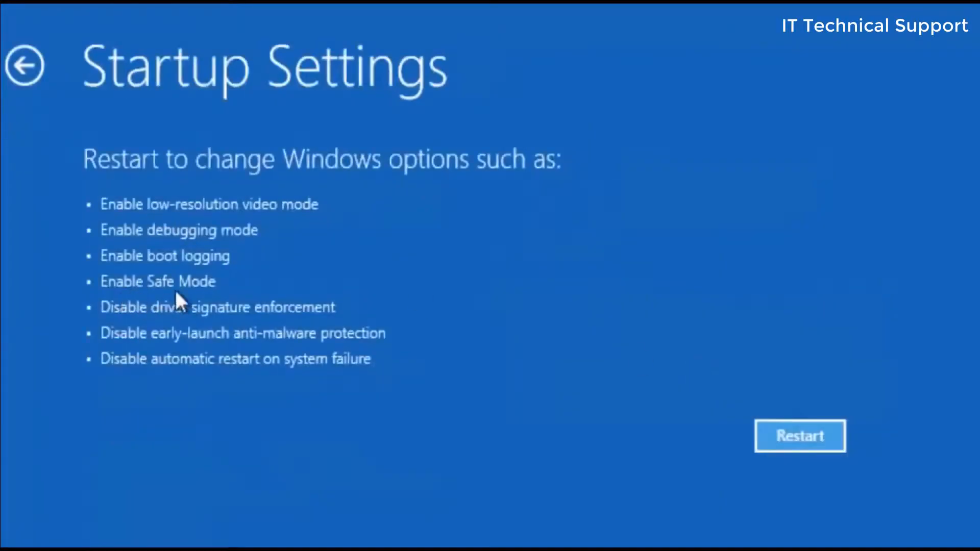
{"action": "mouse_move", "coordinate": [182, 315]}
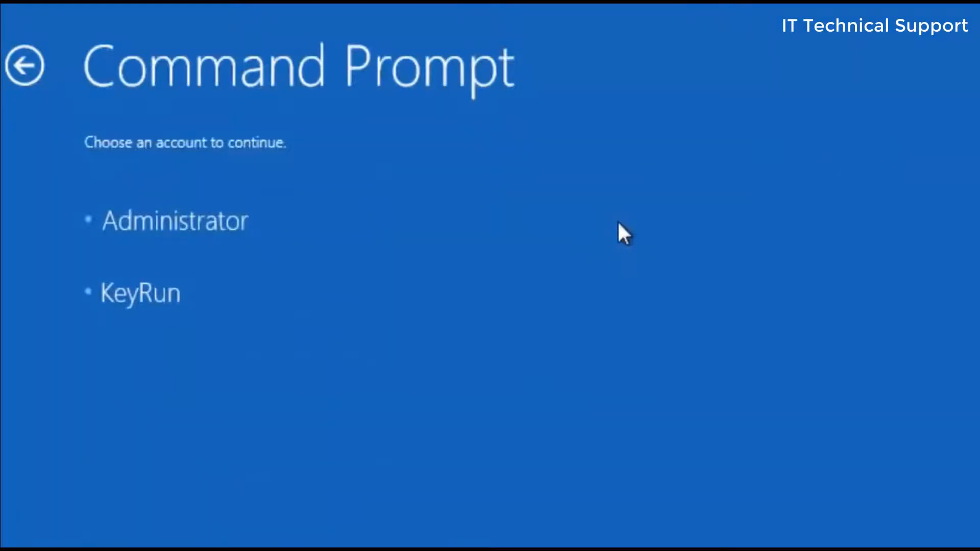
Start Command Prompt as Administrator and switch its drive to C:
{"action": "left_click", "coordinate": [176, 221]}
{"action": "type", "text": "C:"}
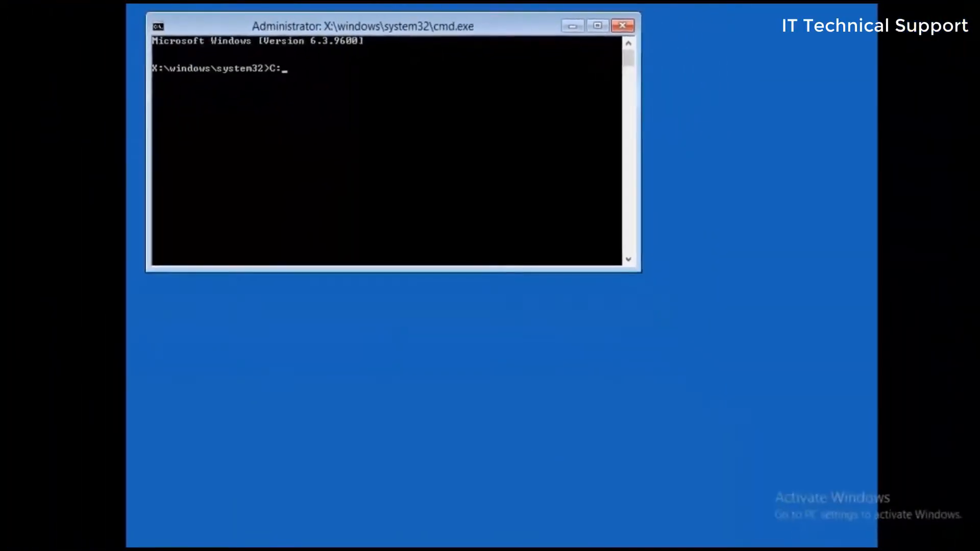
{"action": "key", "text": "Enter"}
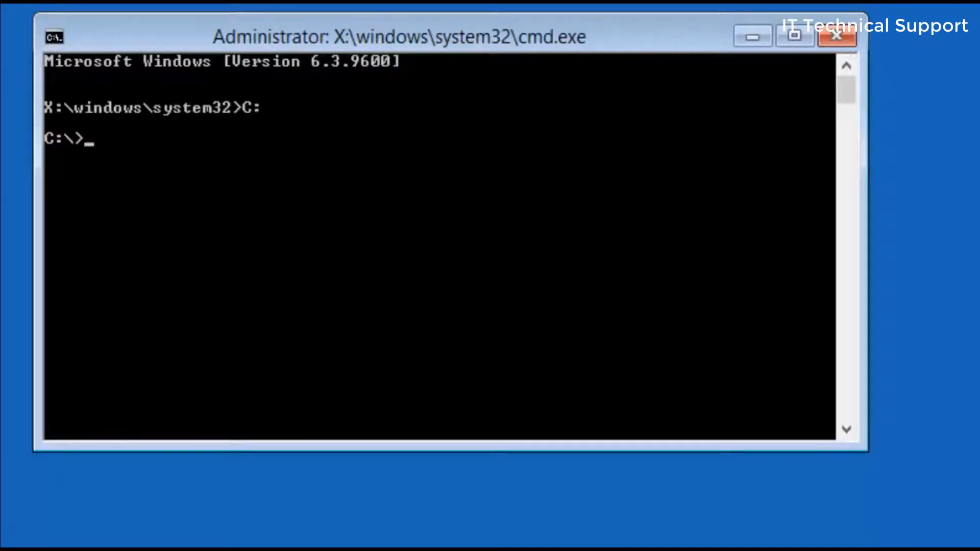
Navigate into C:\Windows\System32\config and list its contents with DIR
{"action": "type", "text": "CD"}
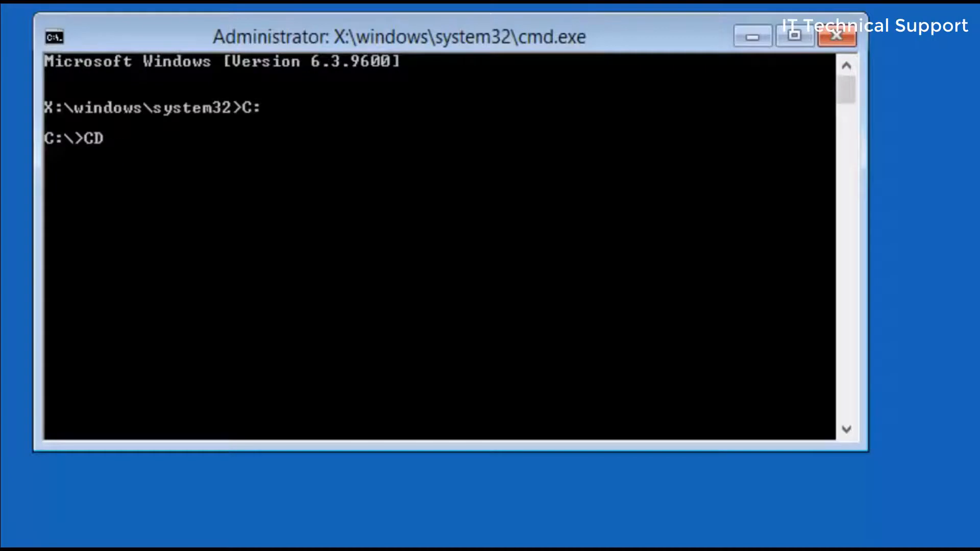
{"action": "type", "text": "Windows\\System32"}
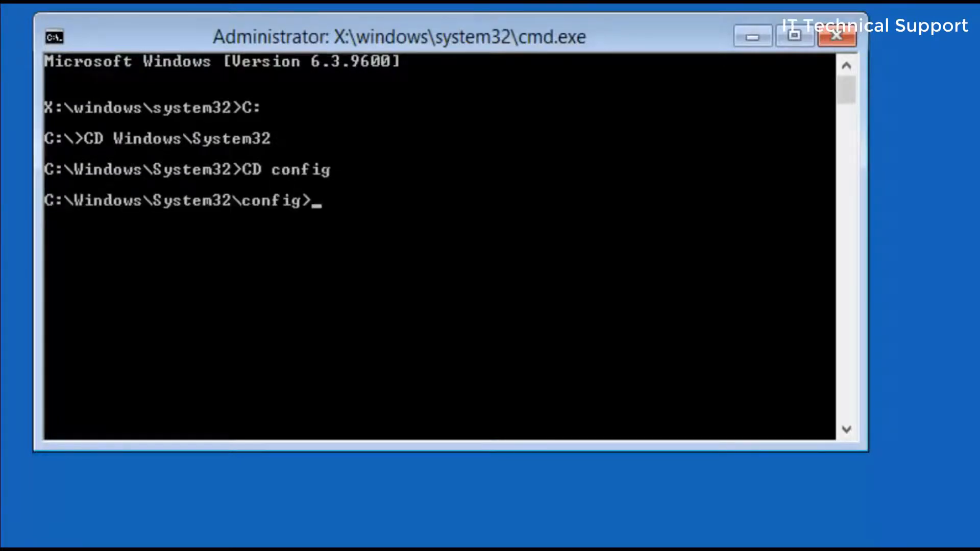
{"action": "type", "text": "DIR"}
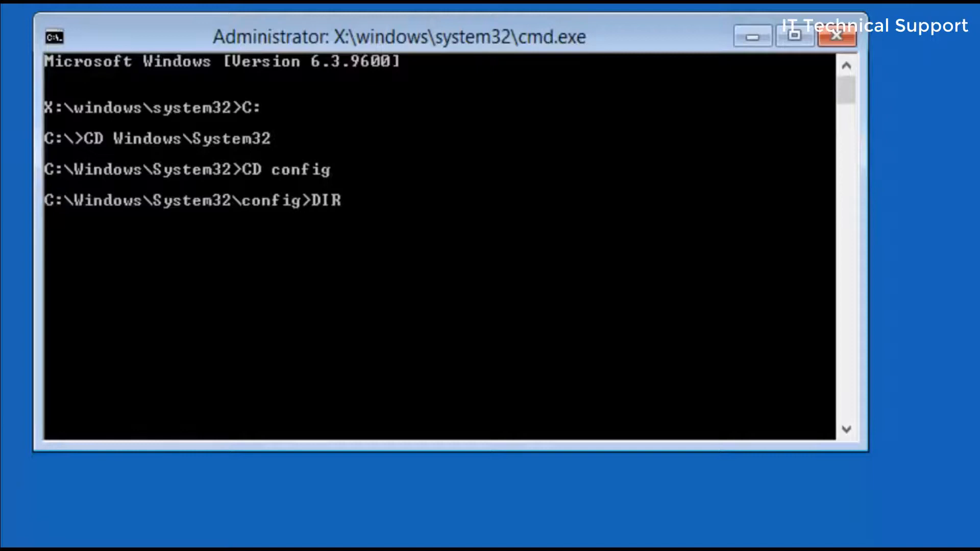
{"action": "key", "text": "Enter"}
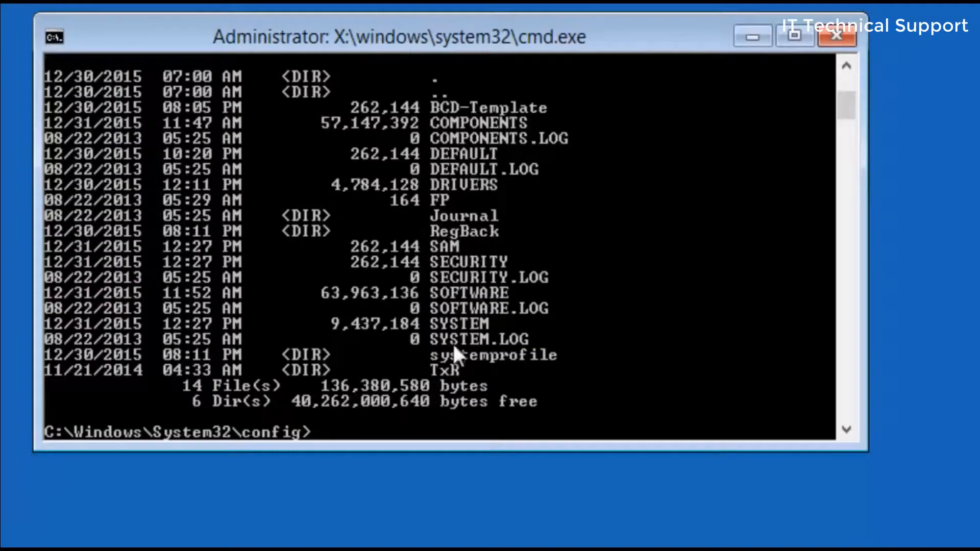
{"action": "mouse_move", "coordinate": [508, 240]}
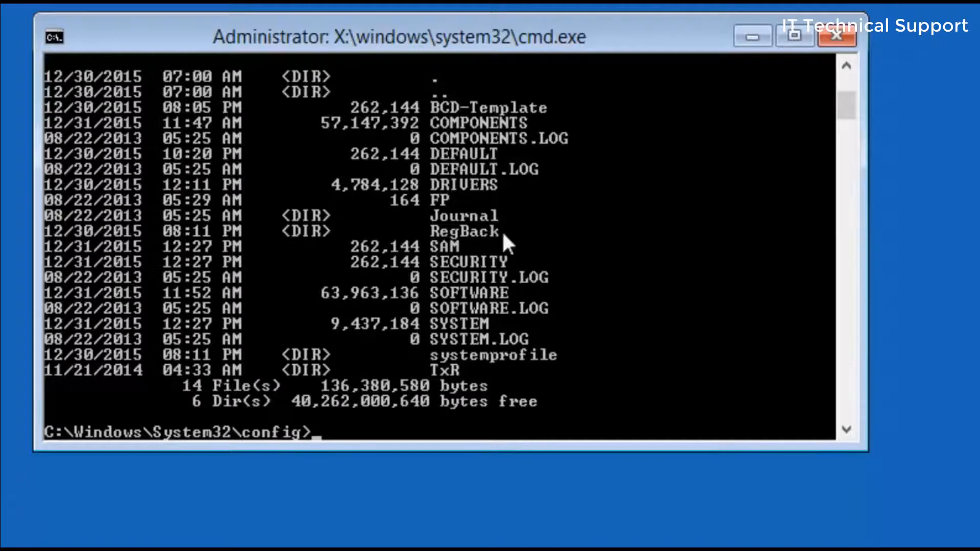
{"action": "type", "text": "CD"}
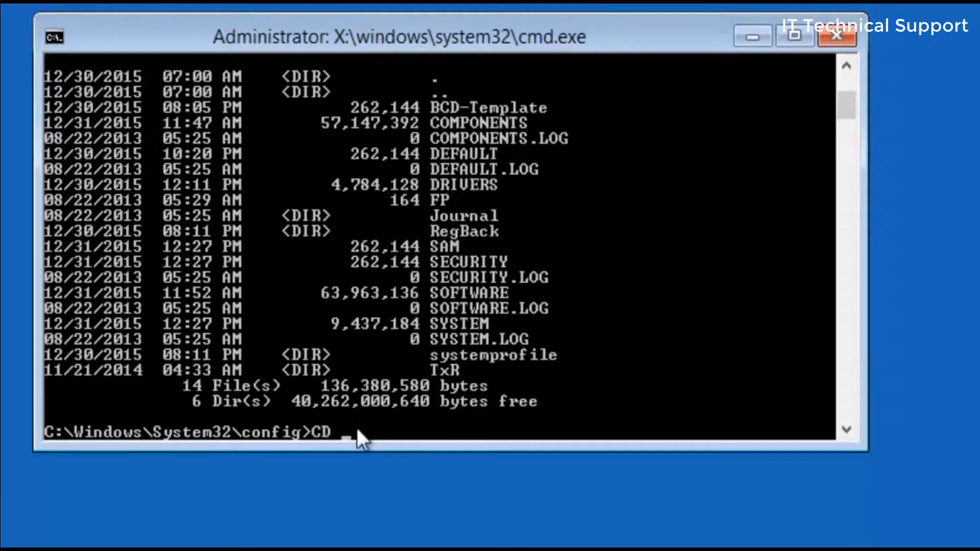
{"action": "type", "text": "RegBack"}
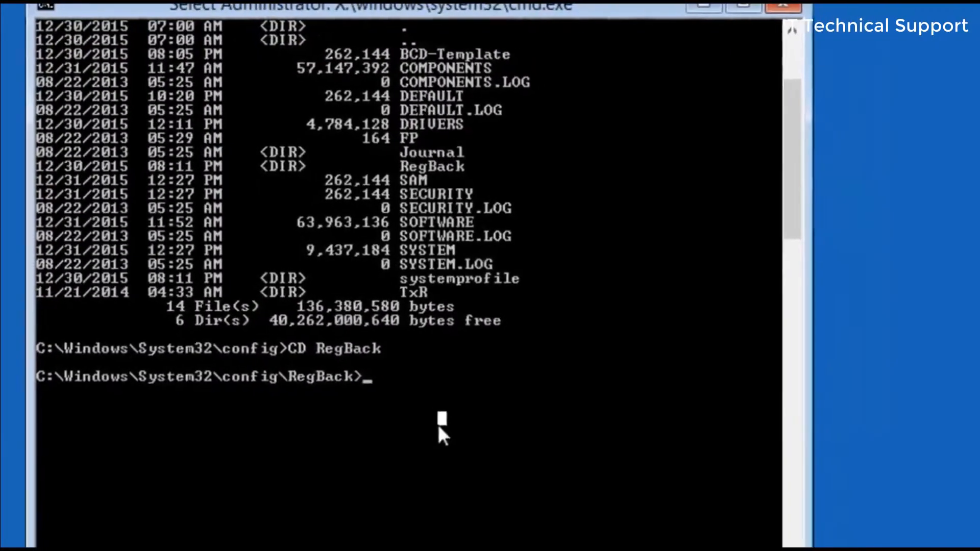
{"action": "type", "text": "DIR"}
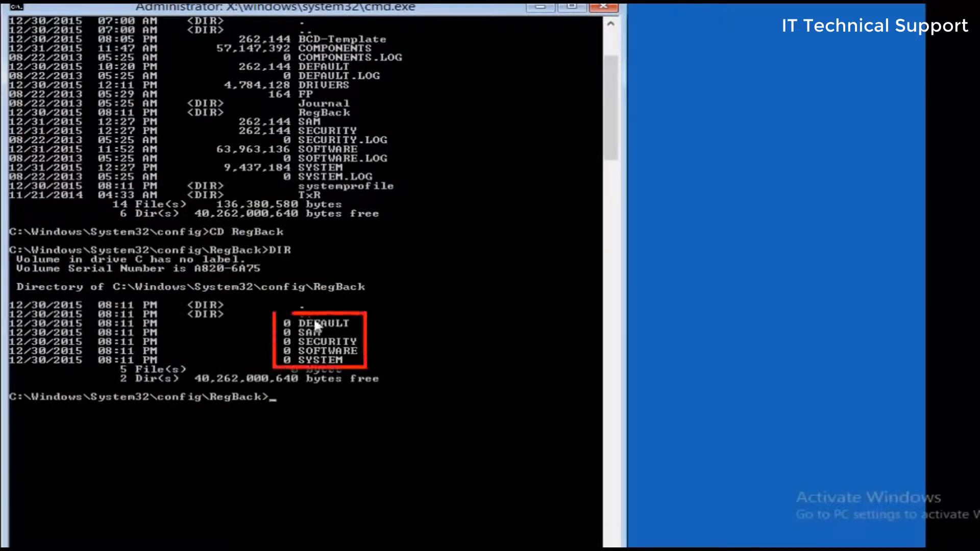
{"action": "mouse_move", "coordinate": [310, 340]}
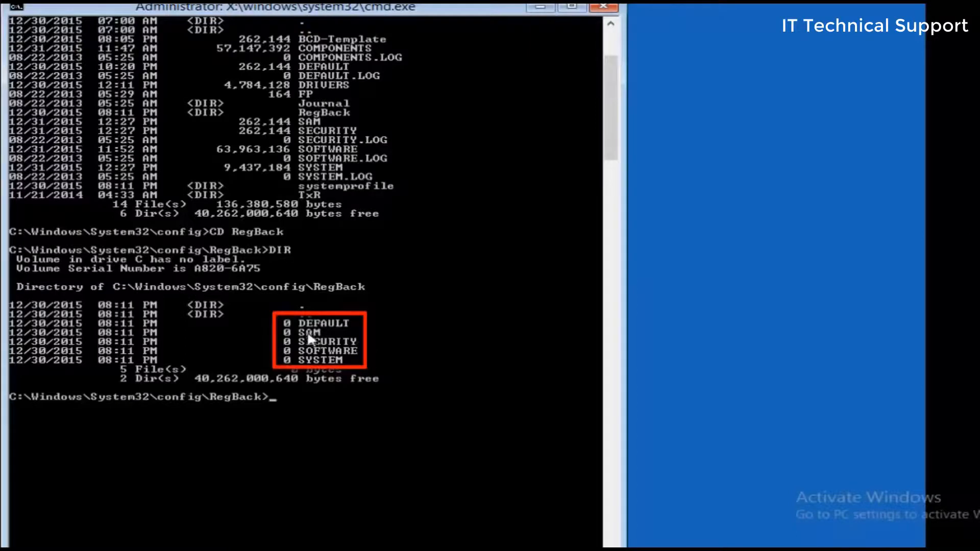
{"action": "mouse_move", "coordinate": [309, 340]}
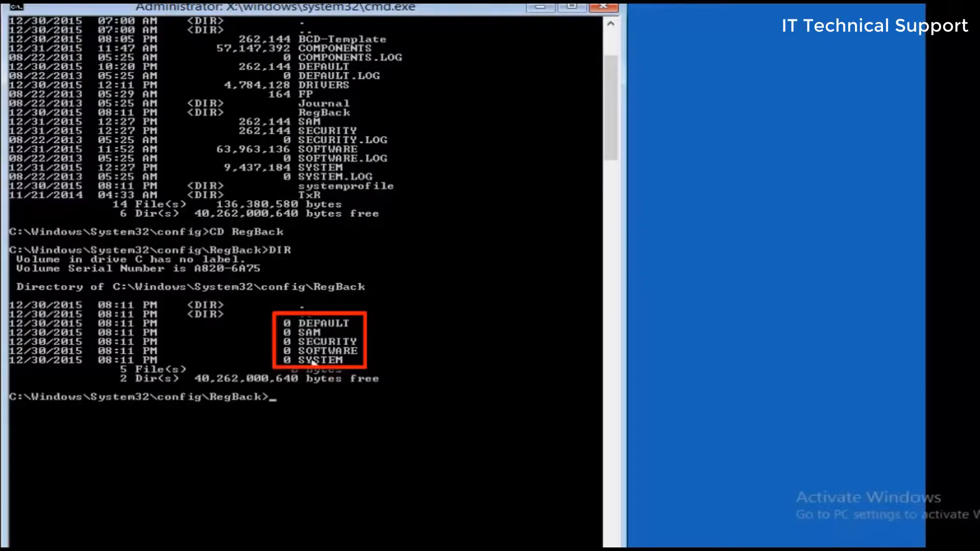
{"action": "mouse_move", "coordinate": [318, 310]}
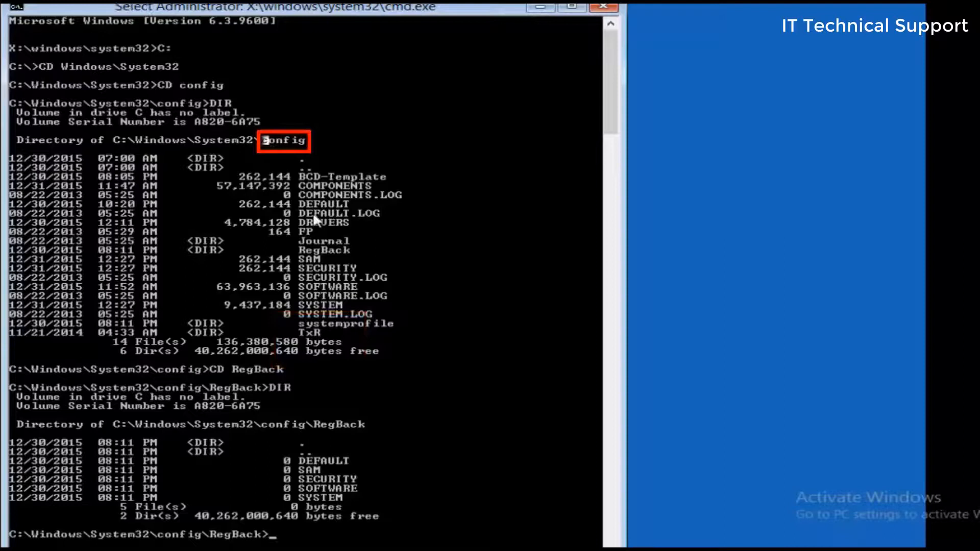
{"action": "mouse_move", "coordinate": [320, 443]}
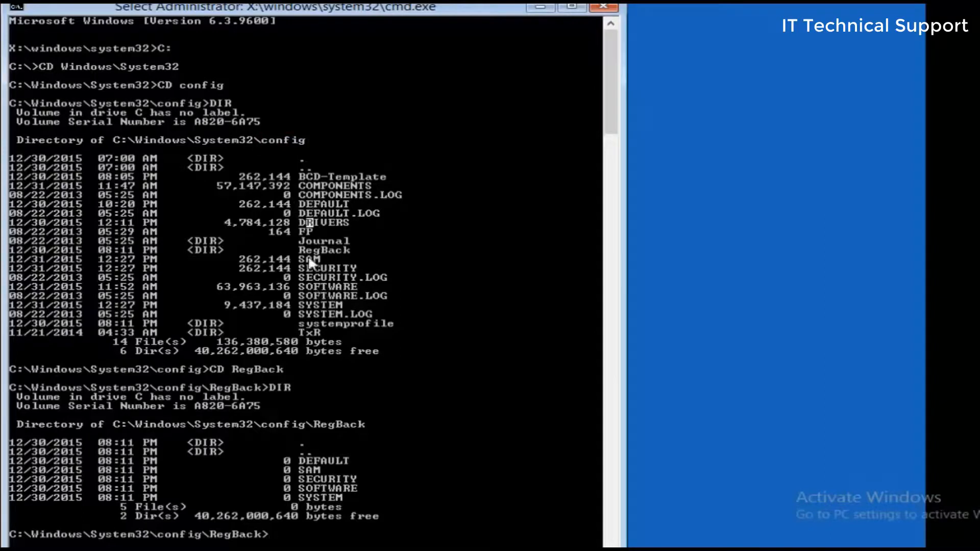
{"action": "mouse_move", "coordinate": [322, 293]}
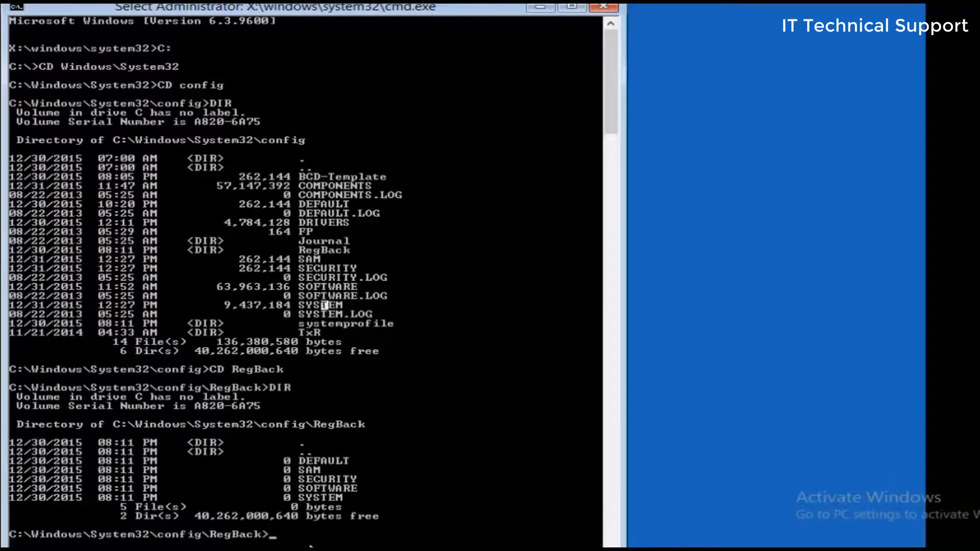
{"action": "mouse_move", "coordinate": [315, 478]}
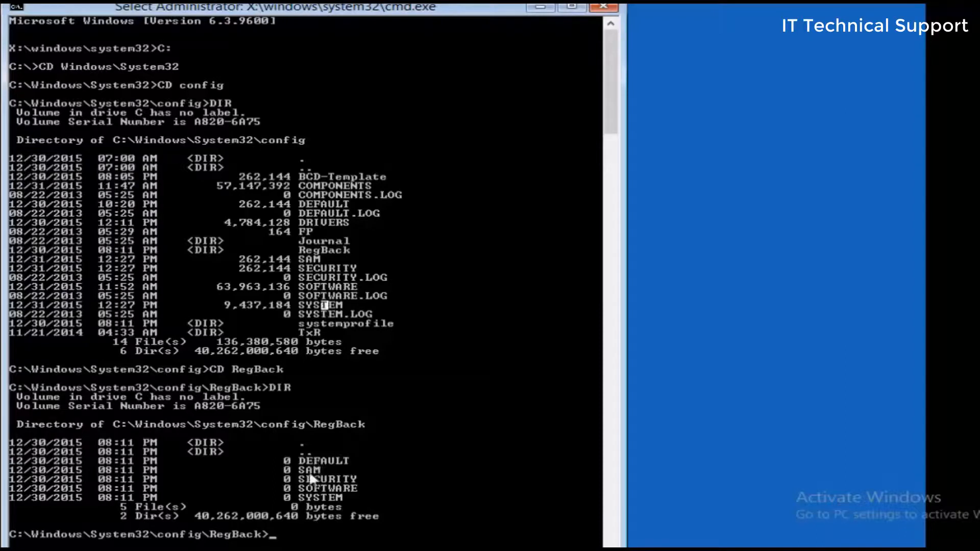
{"action": "mouse_move", "coordinate": [321, 240]}
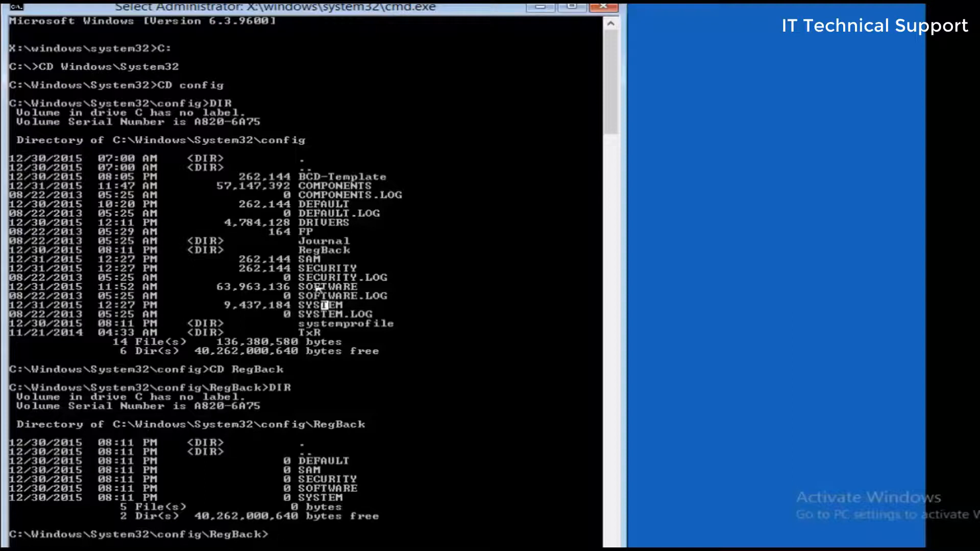
{"action": "mouse_move", "coordinate": [322, 505]}
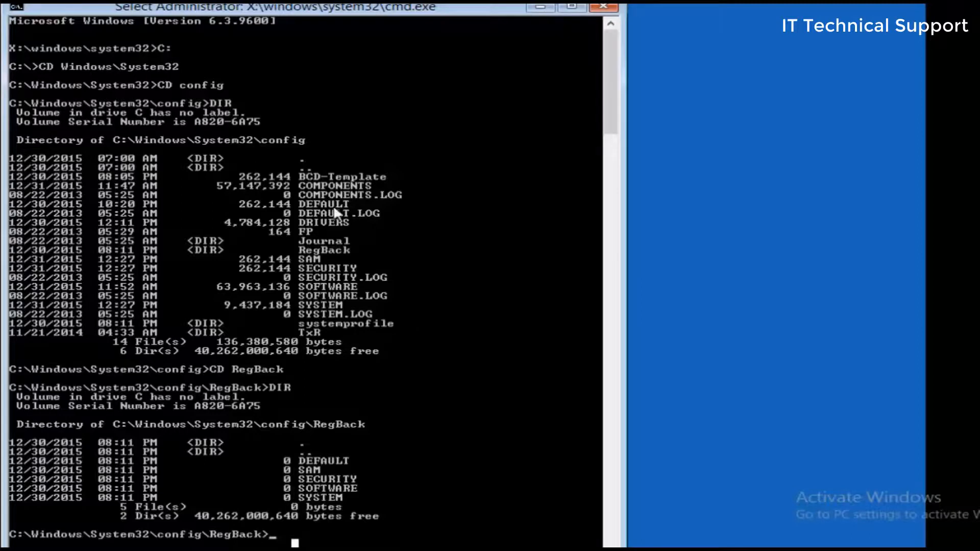
{"action": "mouse_move", "coordinate": [298, 158]}
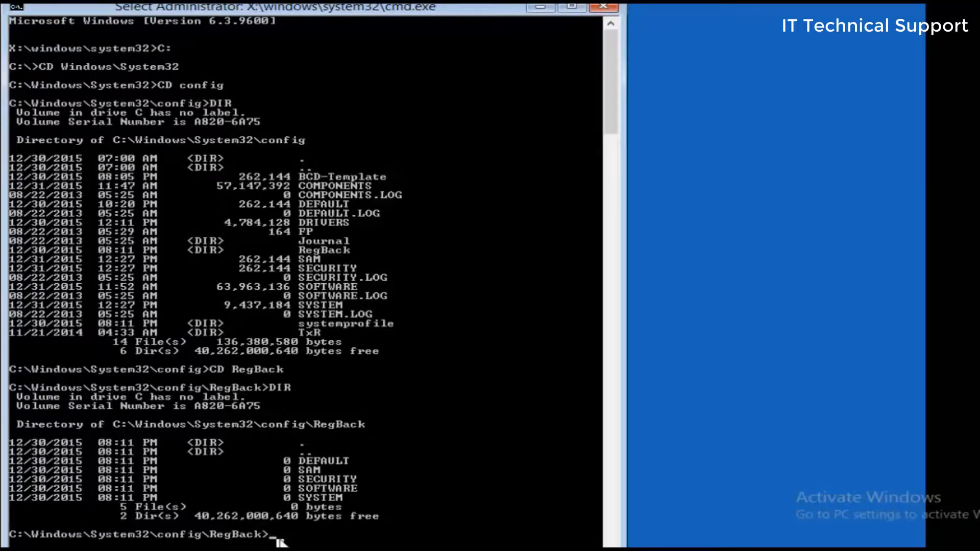
Return to config with CD.. and rename the hives DEFAULT to DEFAULT1 and SAM to SAM1
{"action": "type", "text": "REN"}
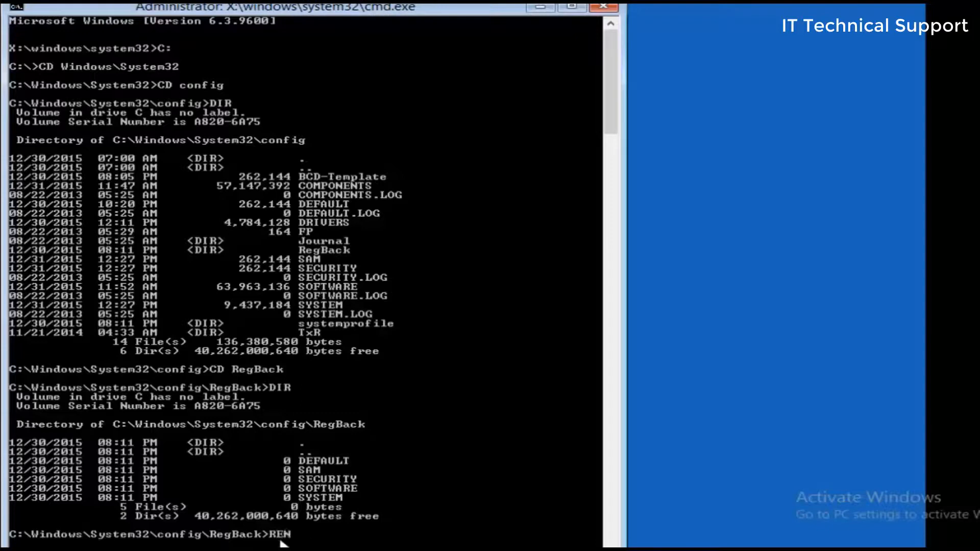
{"action": "type", "text": "DEFA"}
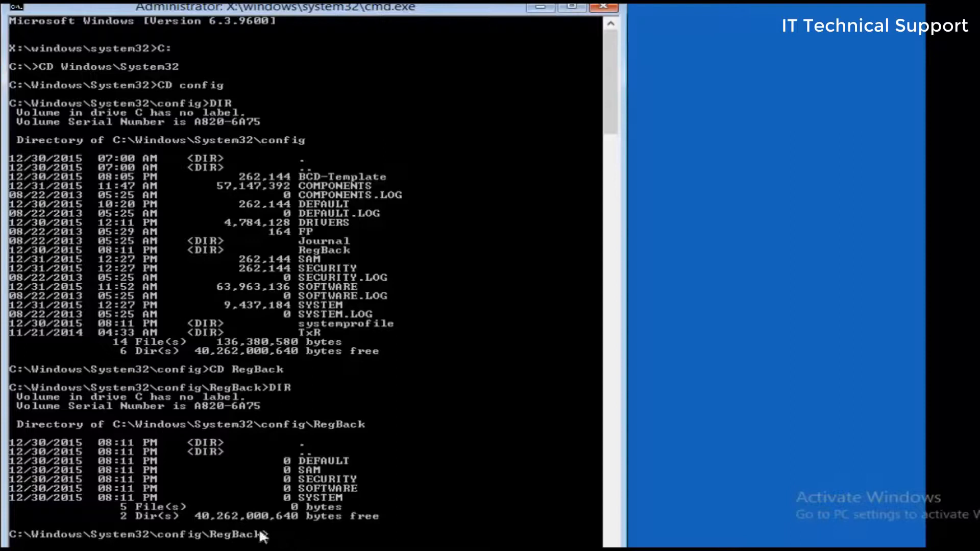
{"action": "type", "text": "CD"}
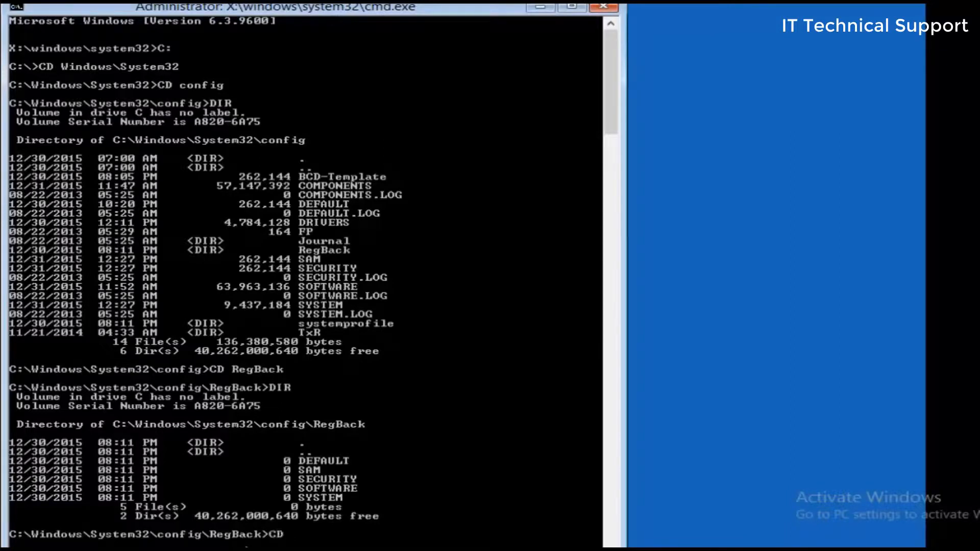
{"action": "type", "text": ".."}
{"action": "type", "text": "REN DEFAULT DEFAULT1"}
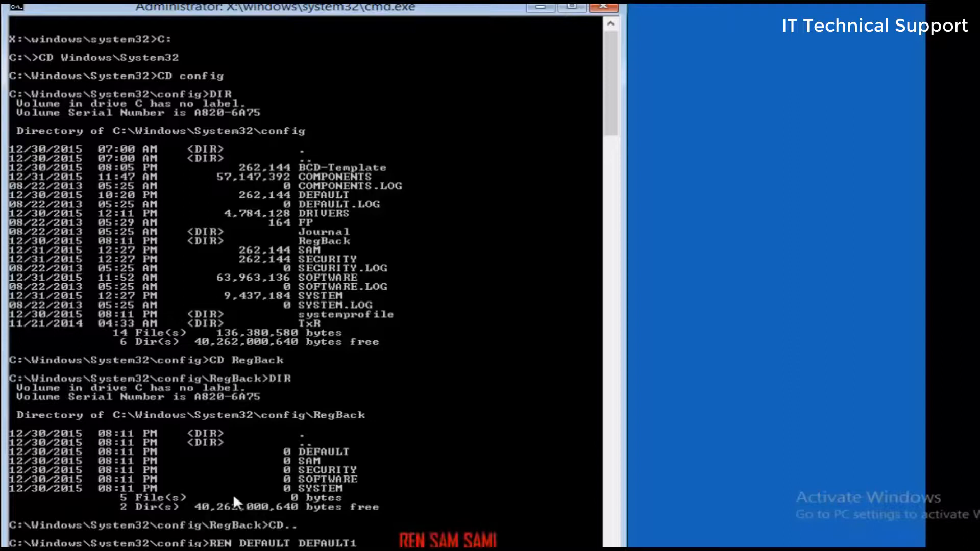
{"action": "type", "text": "REN SAM SAM1"}
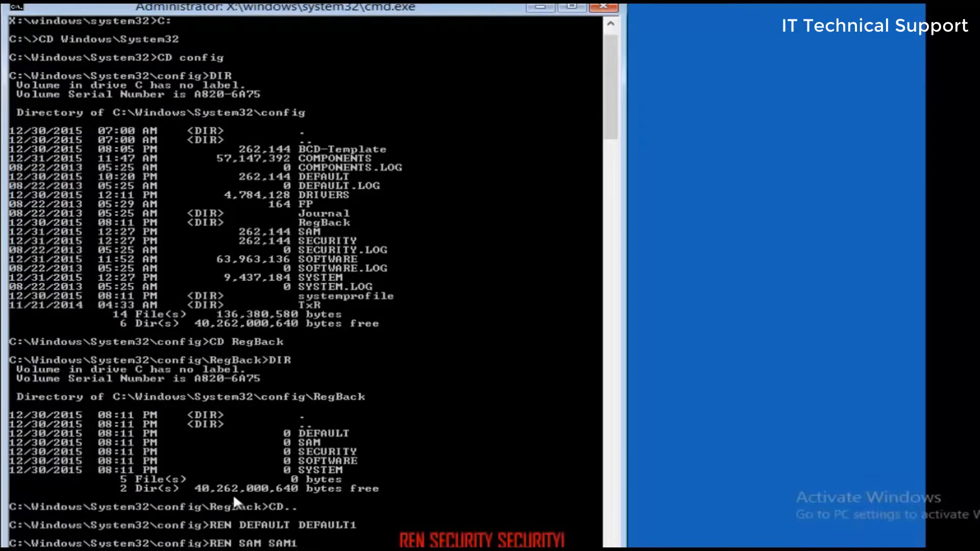
{"action": "scroll", "scroll_direction": "down", "scroll_amount": 3}
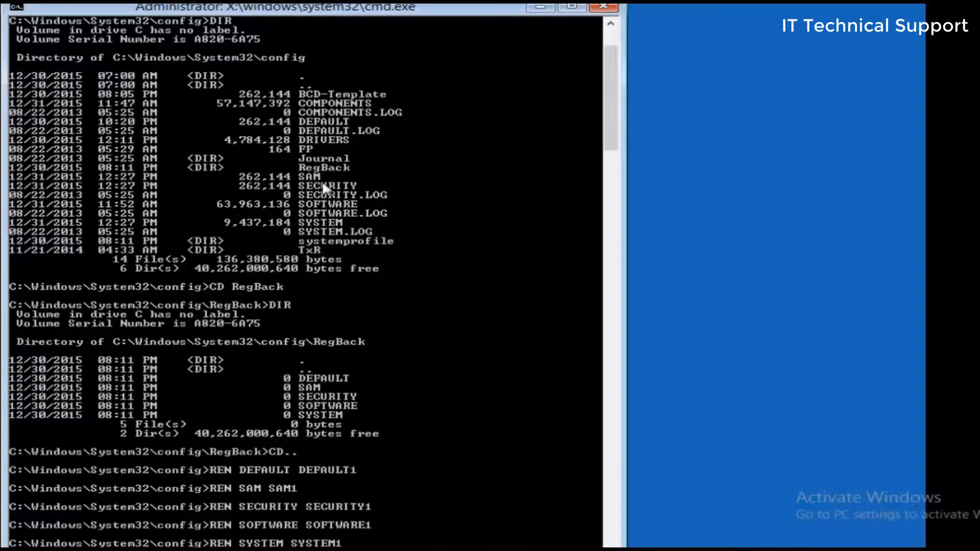
{"action": "mouse_move", "coordinate": [317, 534]}
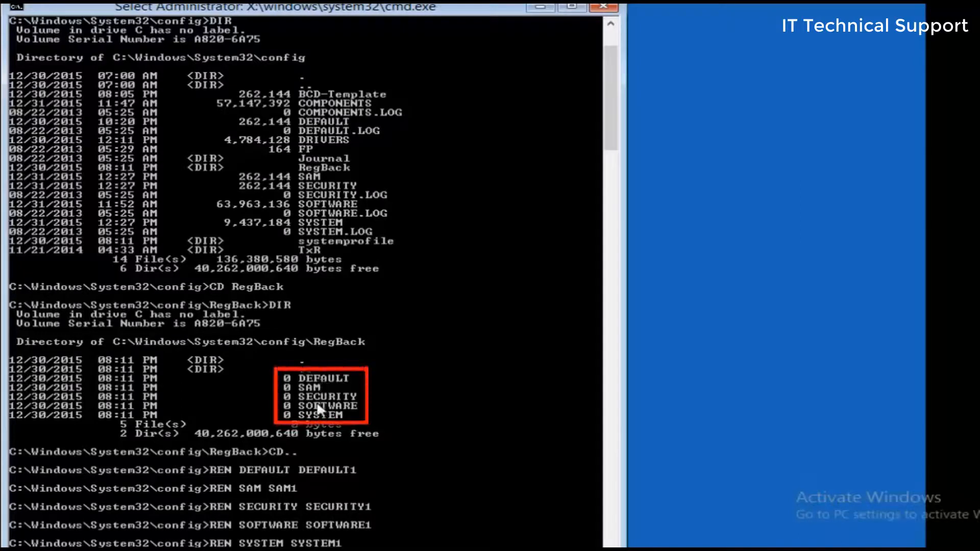
{"action": "mouse_move", "coordinate": [367, 347]}
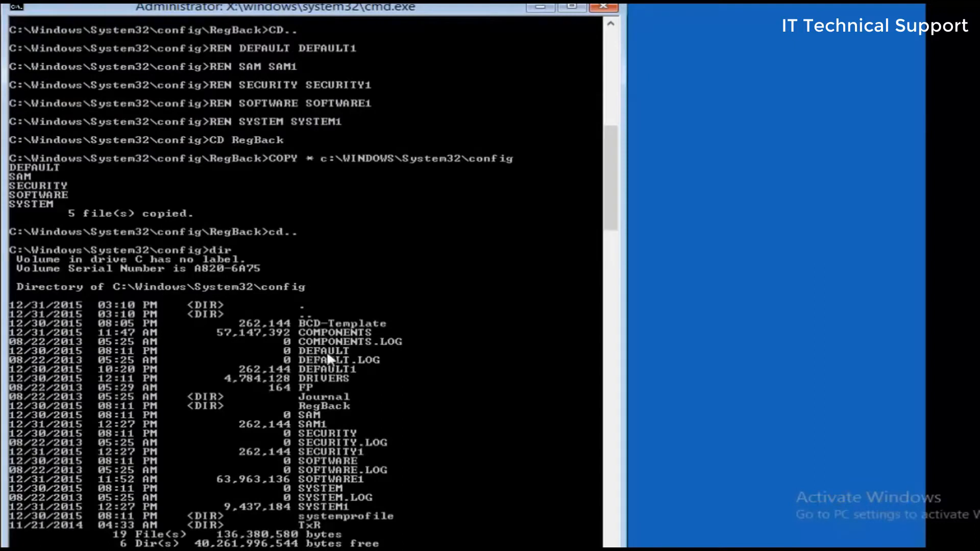
{"action": "mouse_move", "coordinate": [312, 365]}
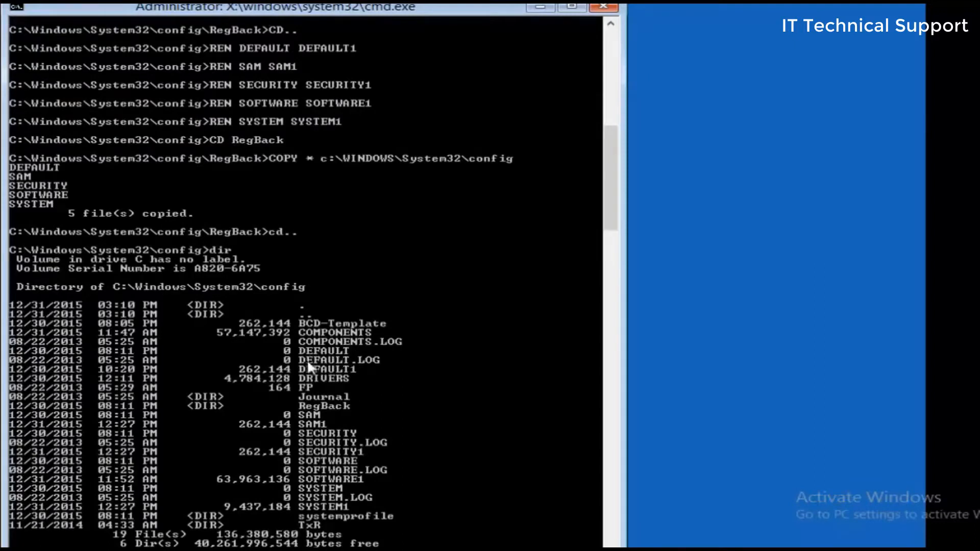
{"action": "mouse_move", "coordinate": [357, 376]}
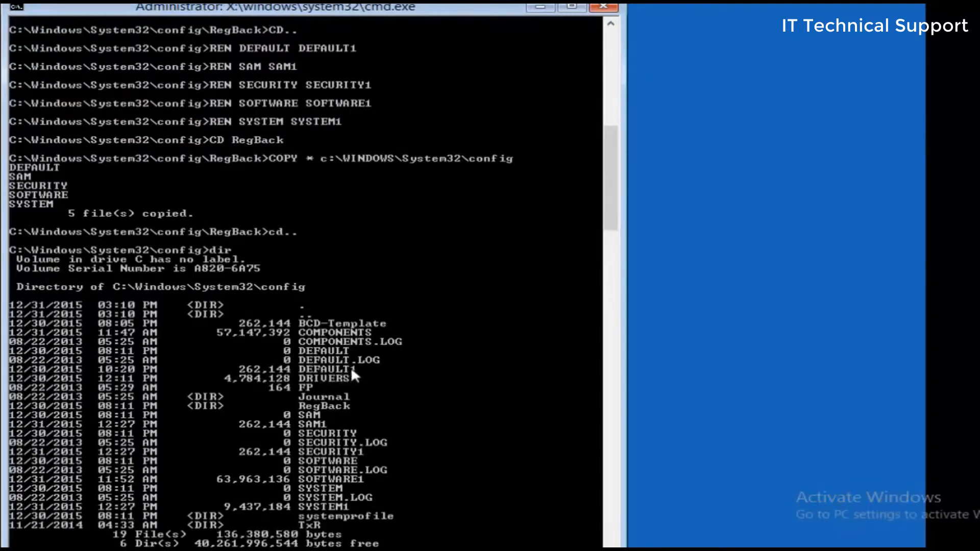